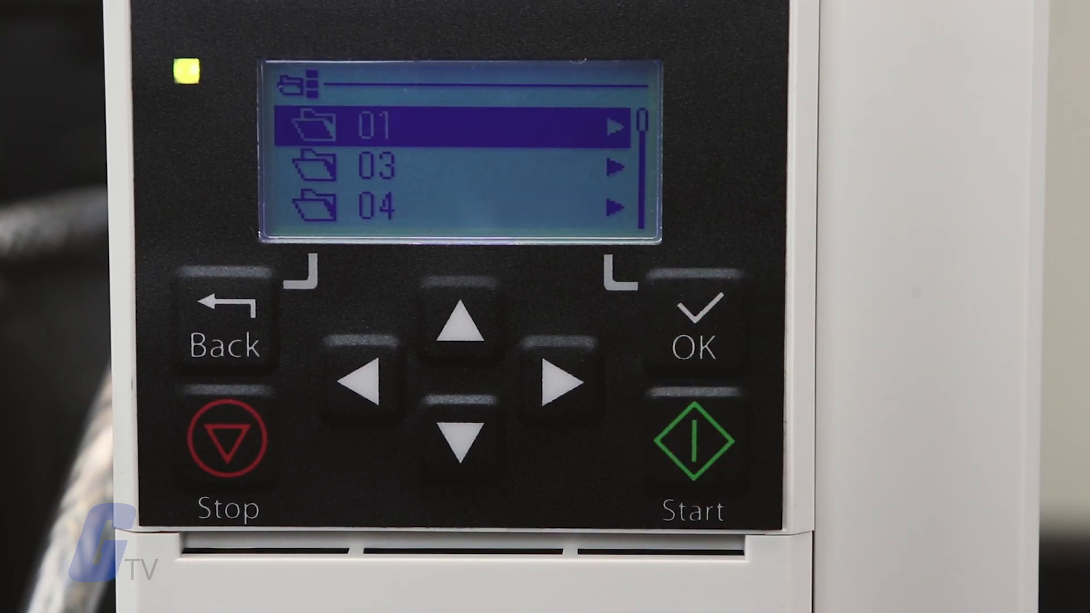
Step: Open parameter 99.13 for editing, listing value options [1] to [3]
left_click(461, 445)
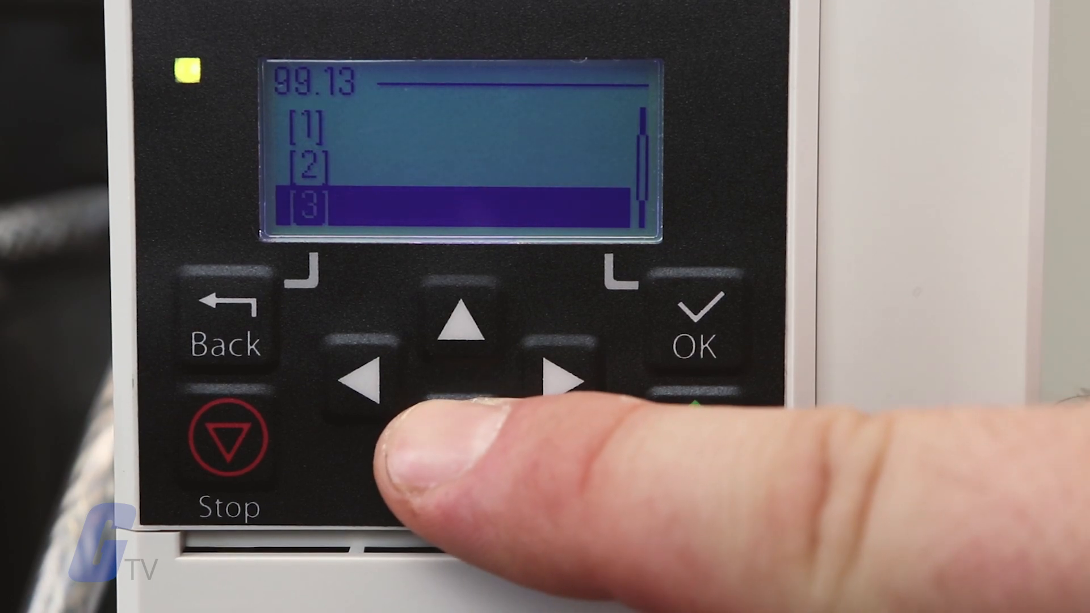
Step: Scroll the 99.13 value list down until it wraps to option [0]
left_click(465, 313)
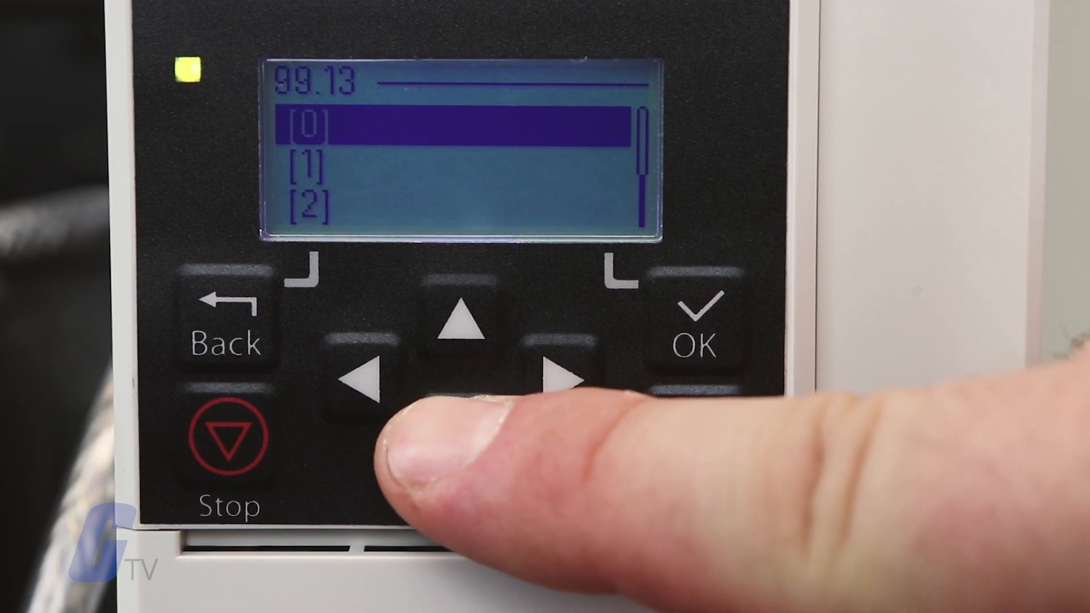